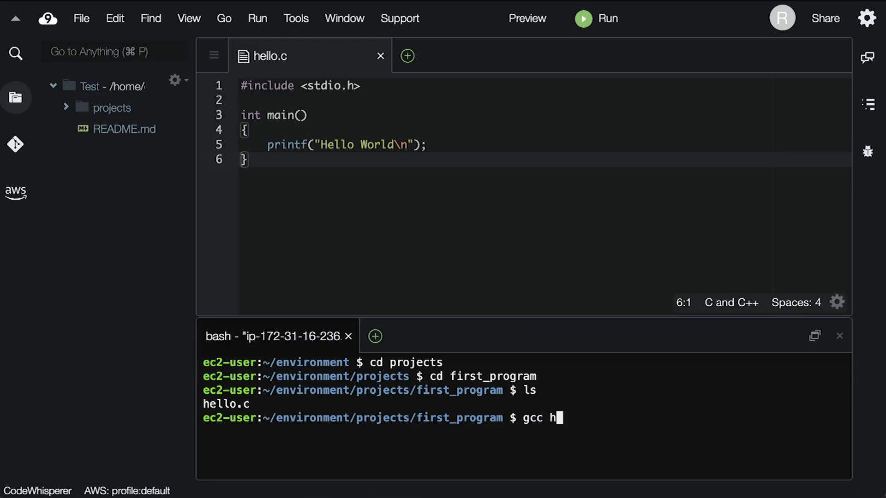
Run the gcc hello.c compile command
key("Enter")
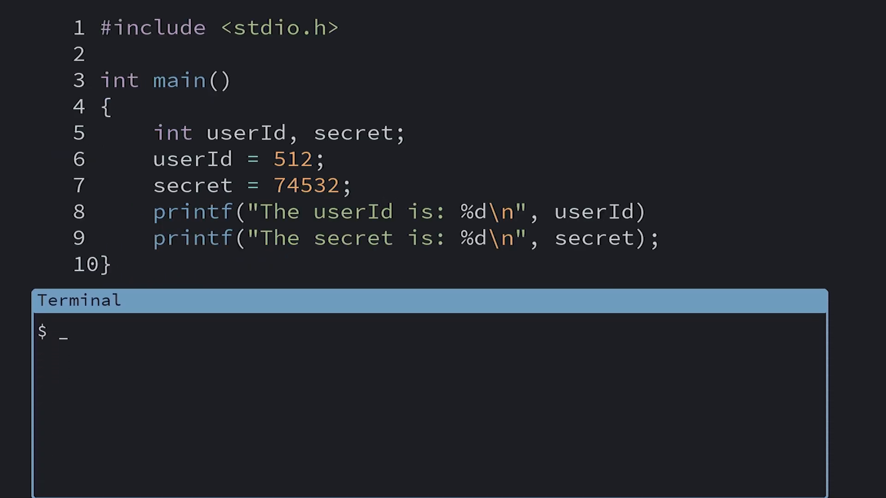
Compile the userId and secret program with gcc users.c
type("gcc users.c")
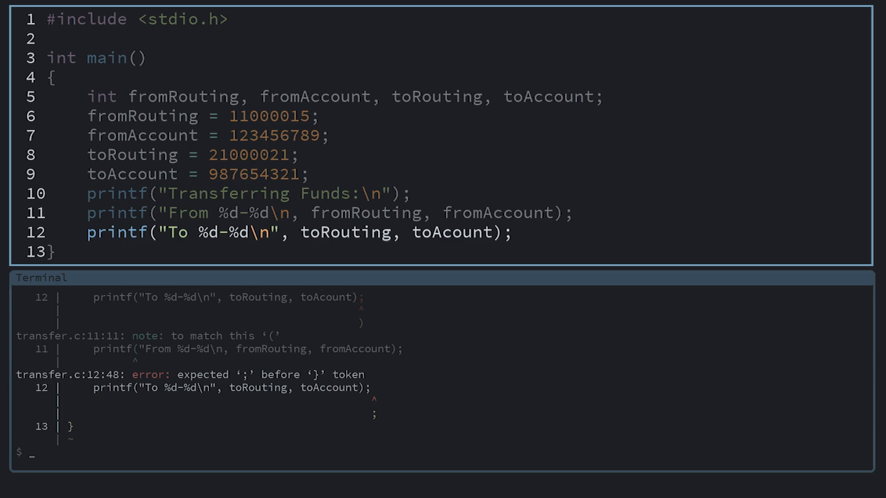
Append a semicolon to the end of line 12 in transfer.c
type(";")
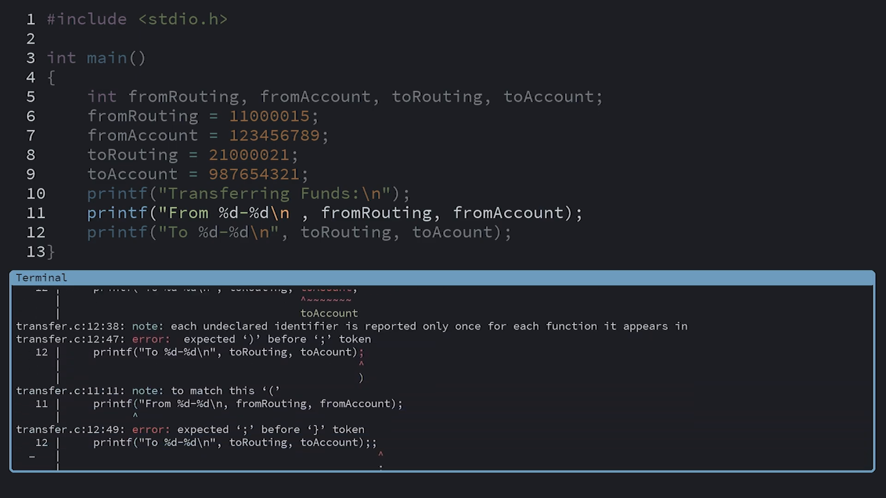
Scroll to lines 11–12 to close the format string and fix toAcount
scroll("down", 3)
type("c")
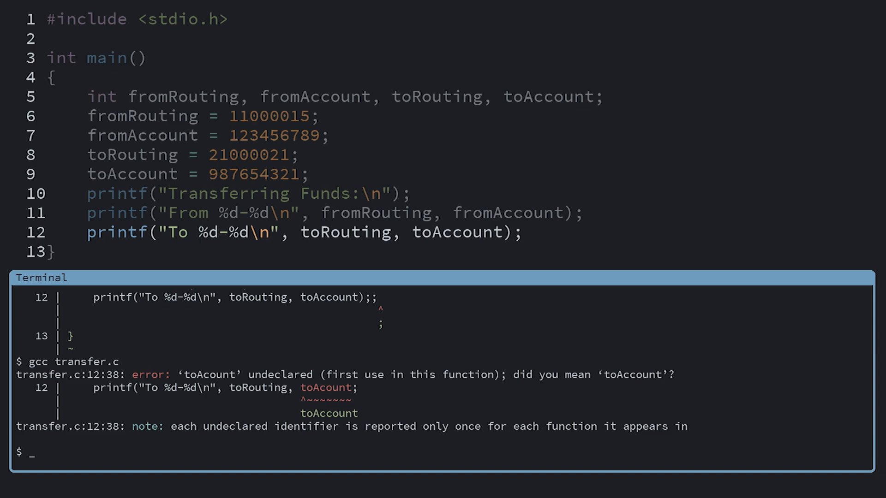
Recompile the corrected transfer program with gcc transfer.c
type("gcc transfer.c")
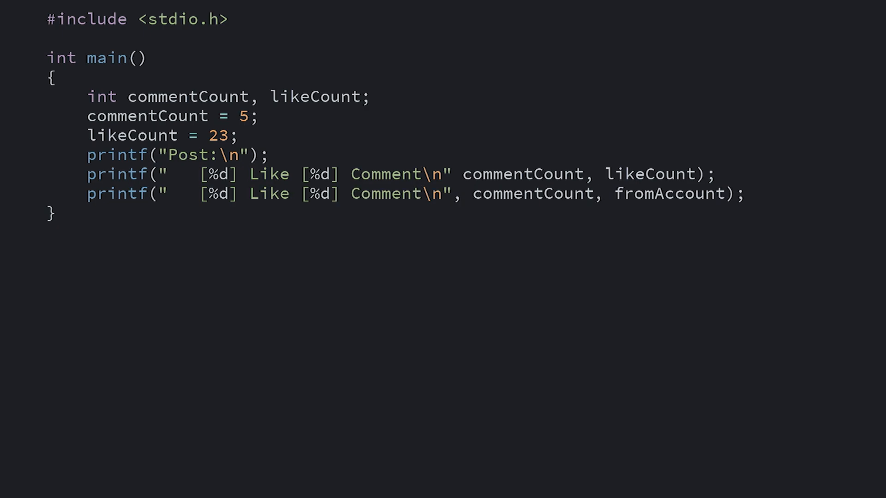
Replace fromAccount with likeCount in the final printf
type("likeCount")
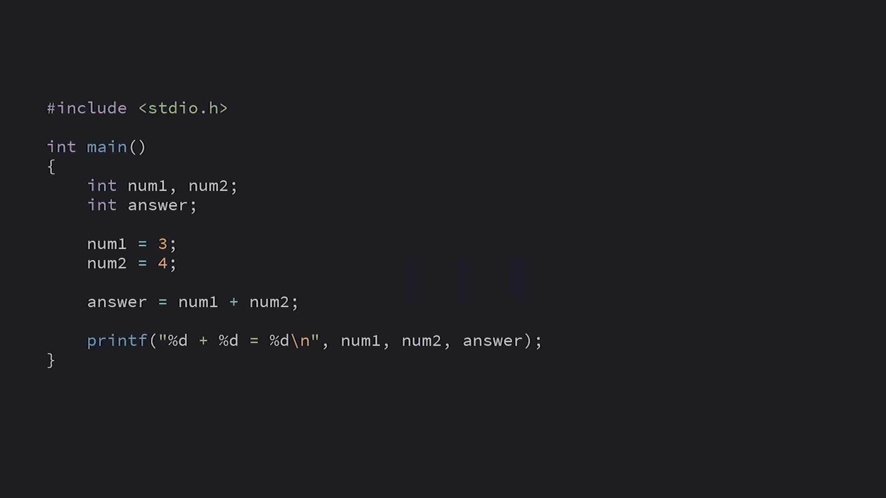
Add the comment '// Use + operator to add num1 and num2 together' above the answer line
type("// Use + operator to add num1 and num2 together")
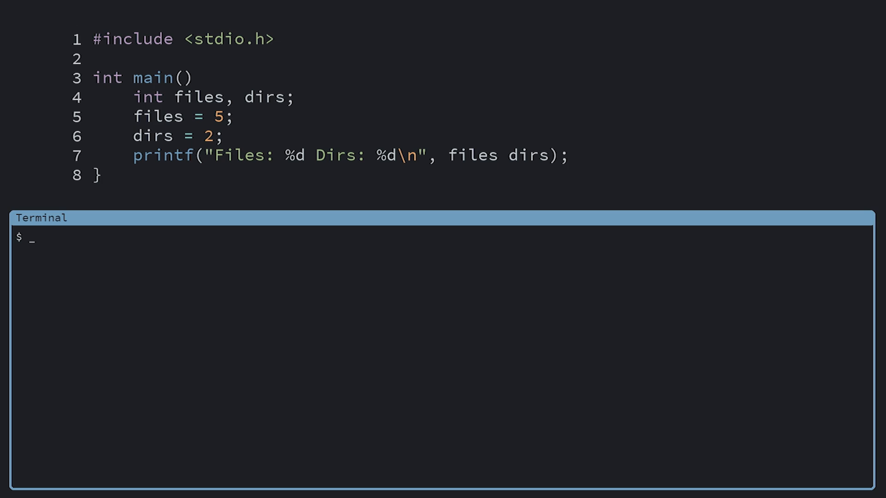
Compile the files and dirs program with gcc filecount.c
type("gcc filecount.c")
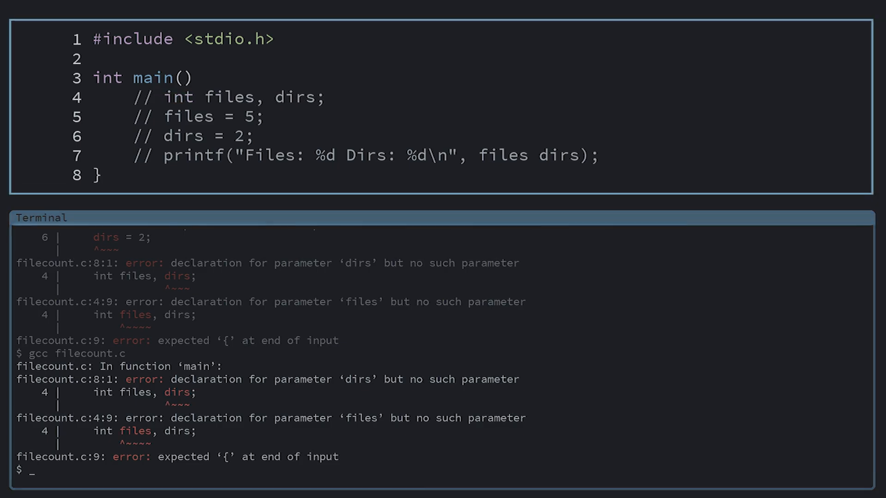
Recompile filecount.c with main's body lines 4–7 commented out
type("gcc filecount.c")
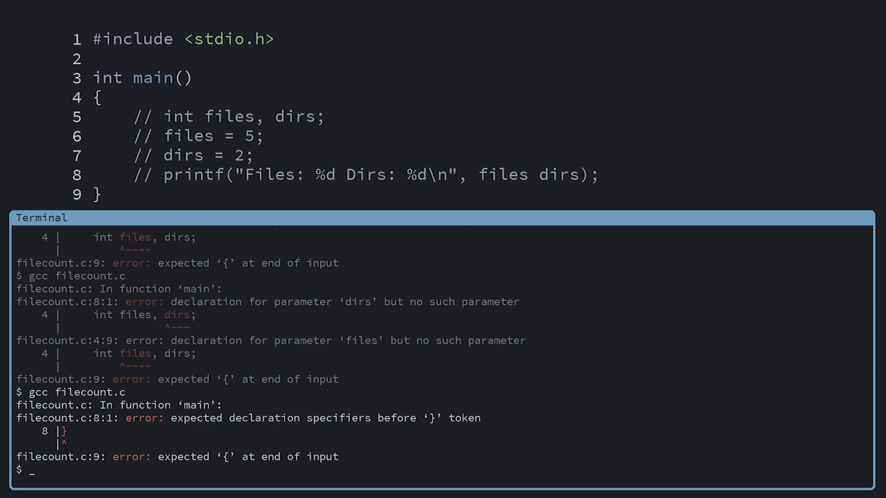
Recompile filecount.c to surface the missing-brace error
type("gcc filecount.c")
left_click(346, 174)
type(",")
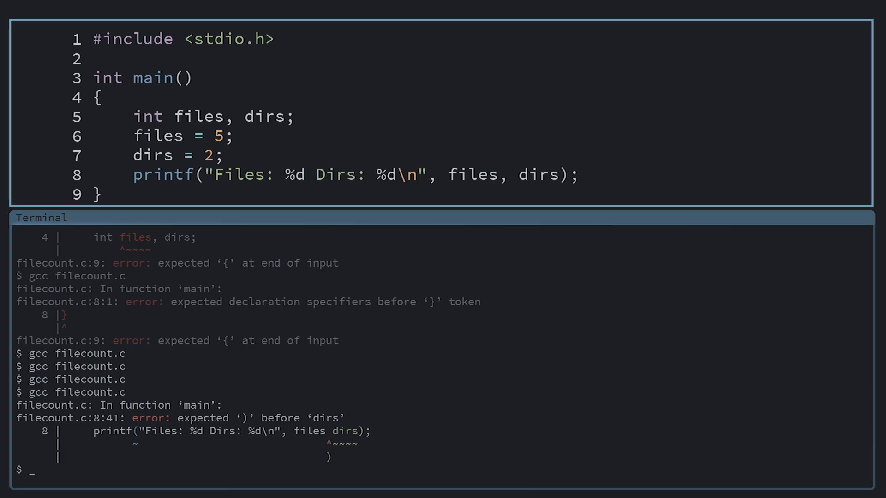
Begin typing a gcc command in the terminal after fixing the comma in filecount.c
type("gcc -     program.c")
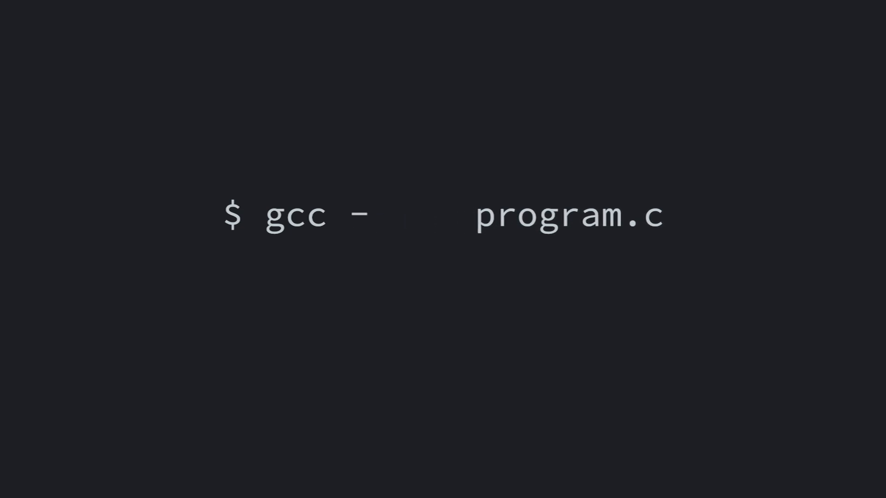
Add the -Wall option to the 'gcc program.c' command
type("Wall missingvar.c")
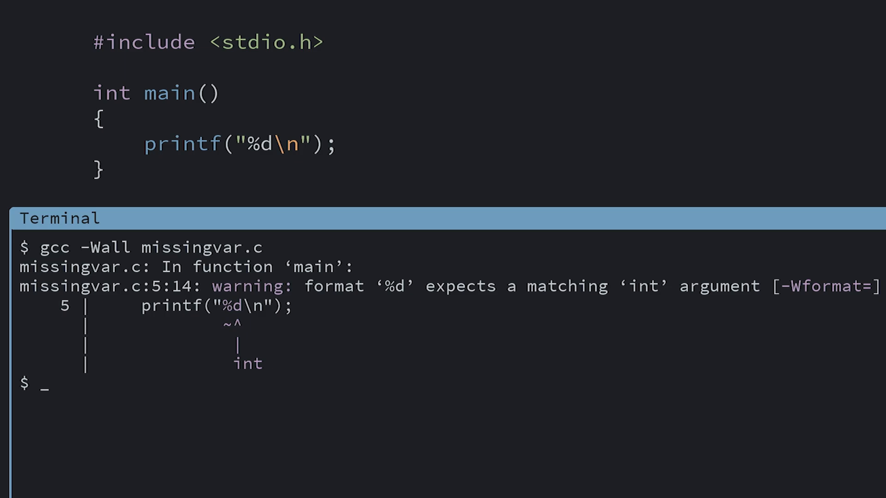
Run ./a.out, then compile noassign.c with 'gcc -Wall noassign.c'
type("./a.ou")
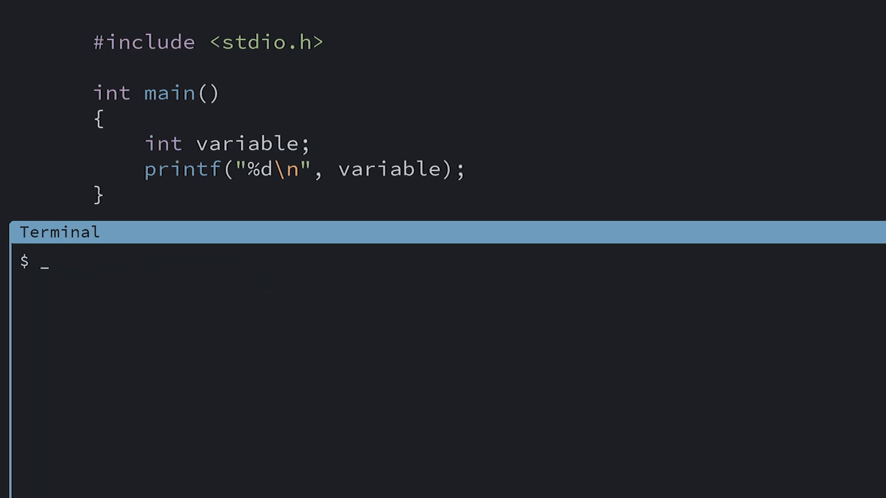
type("gcc -Wall noassign.c")
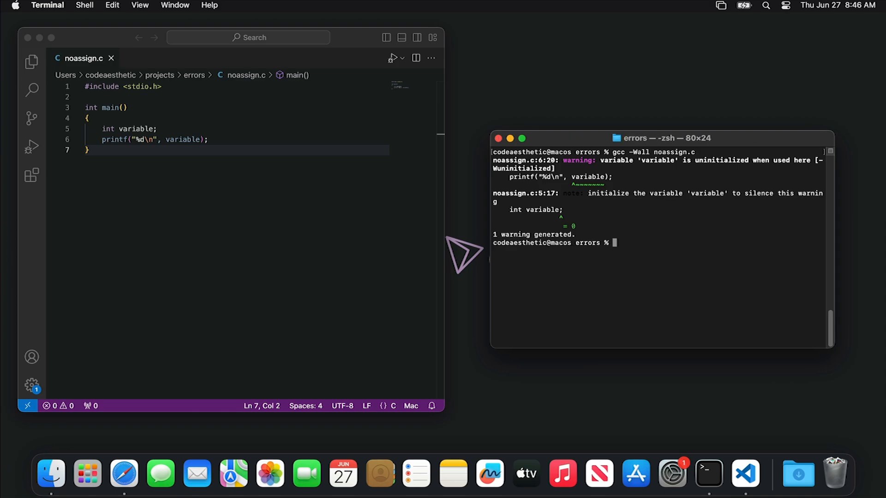
Run the compiled noassign program with ./a.out
type("./")
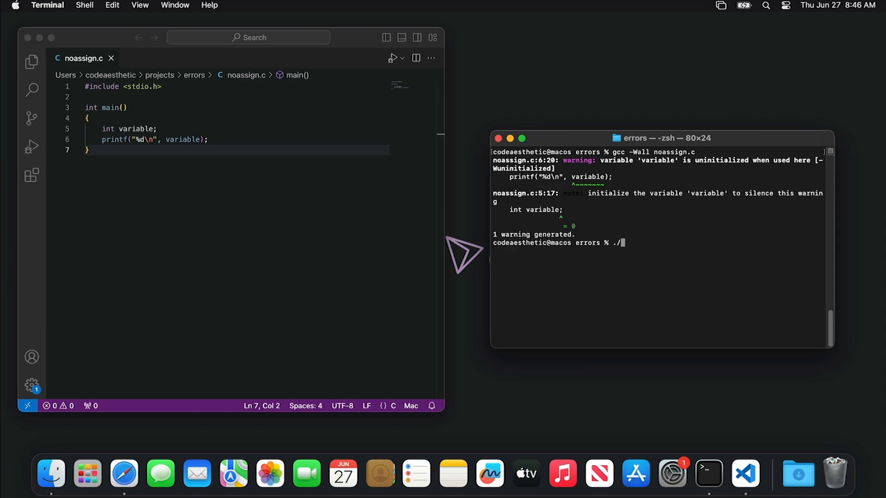
type("a.out")
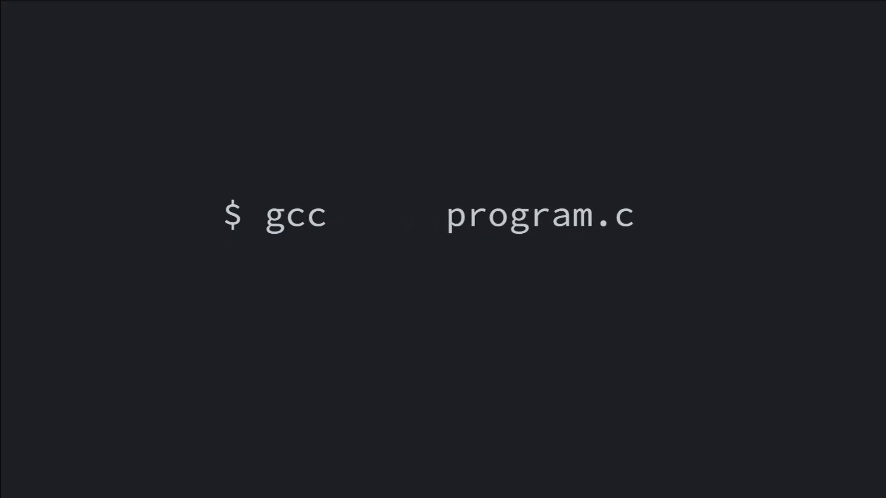
Insert -Wall between gcc and program.c in the terminal command
type("-Wall")
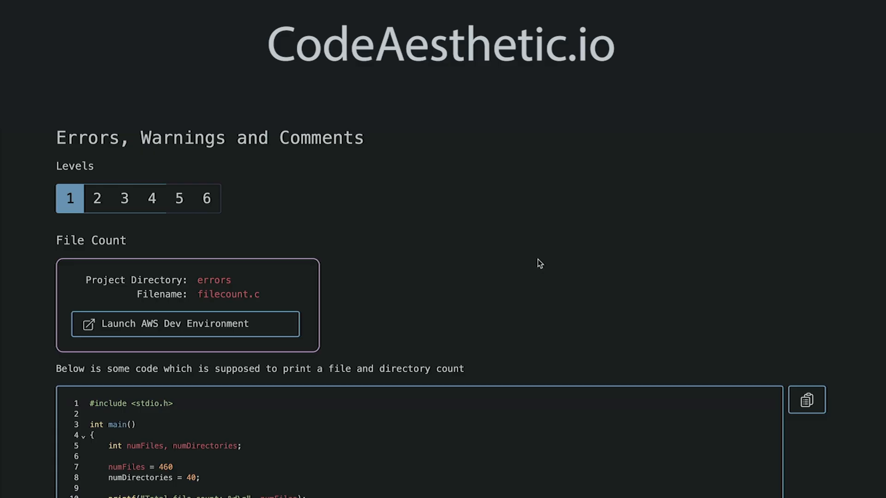
Step through the level 4 Tea exercise to the level 5 Squarefeet exercise
left_click(151, 199)
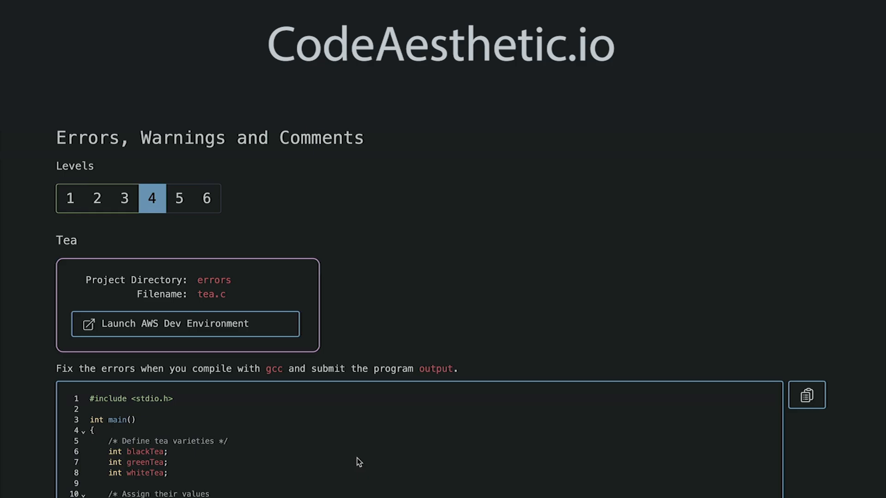
left_click(178, 199)
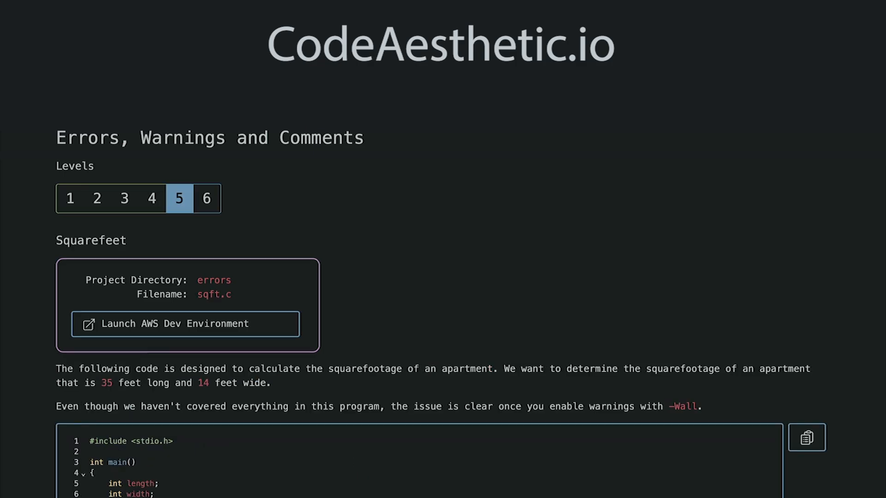